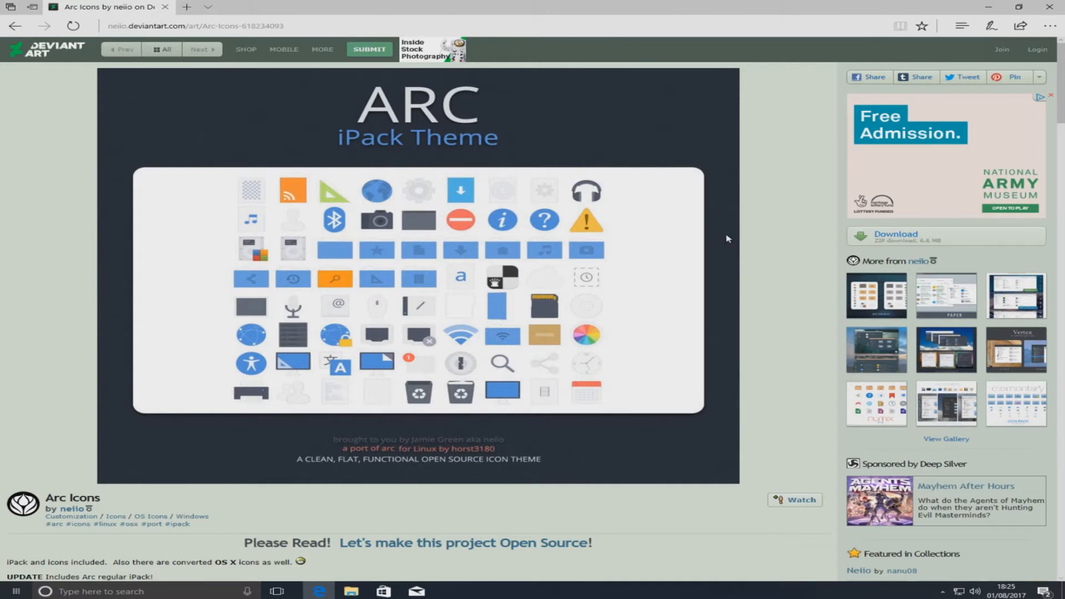
mouse_move(748, 254)
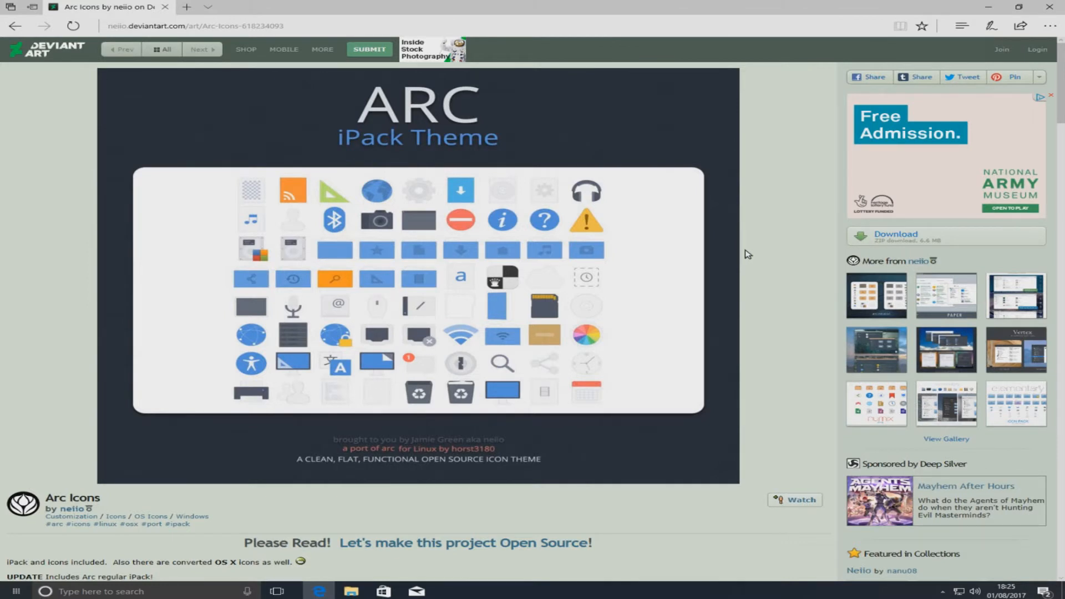
mouse_move(537, 345)
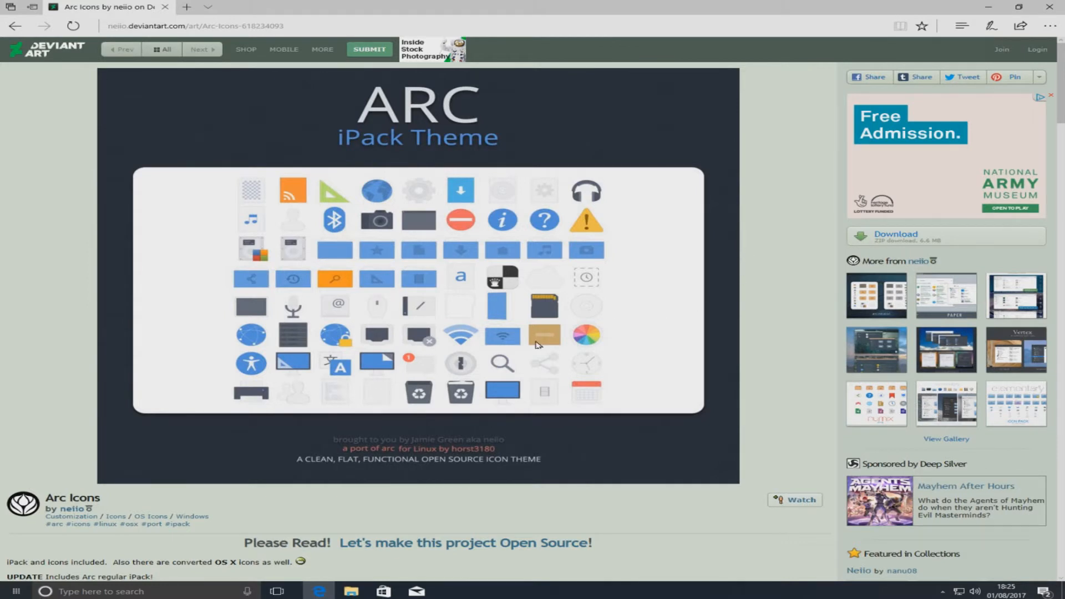
mouse_move(483, 436)
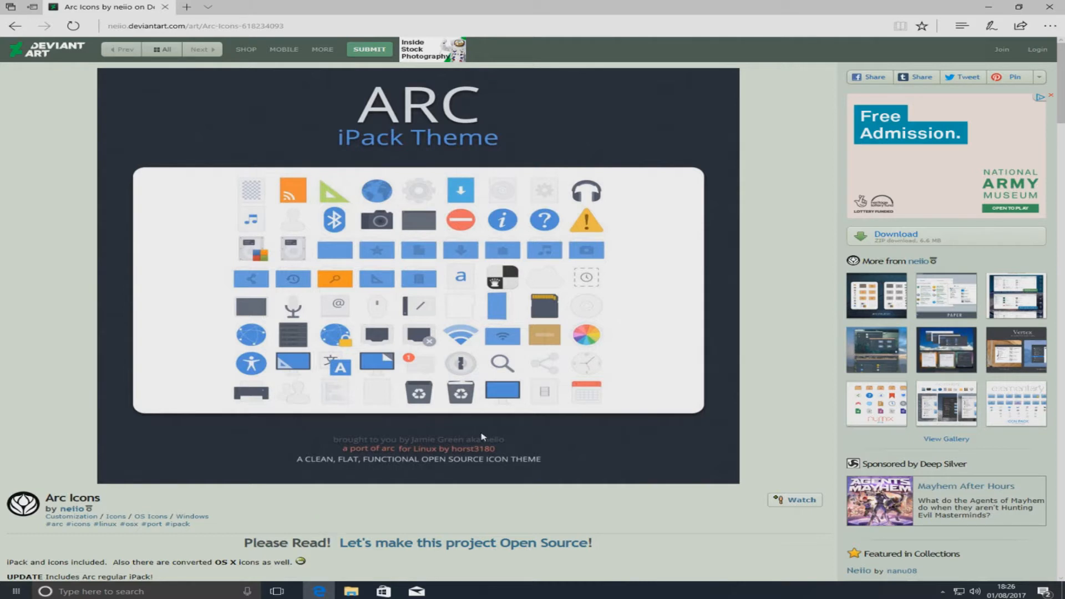
mouse_move(523, 392)
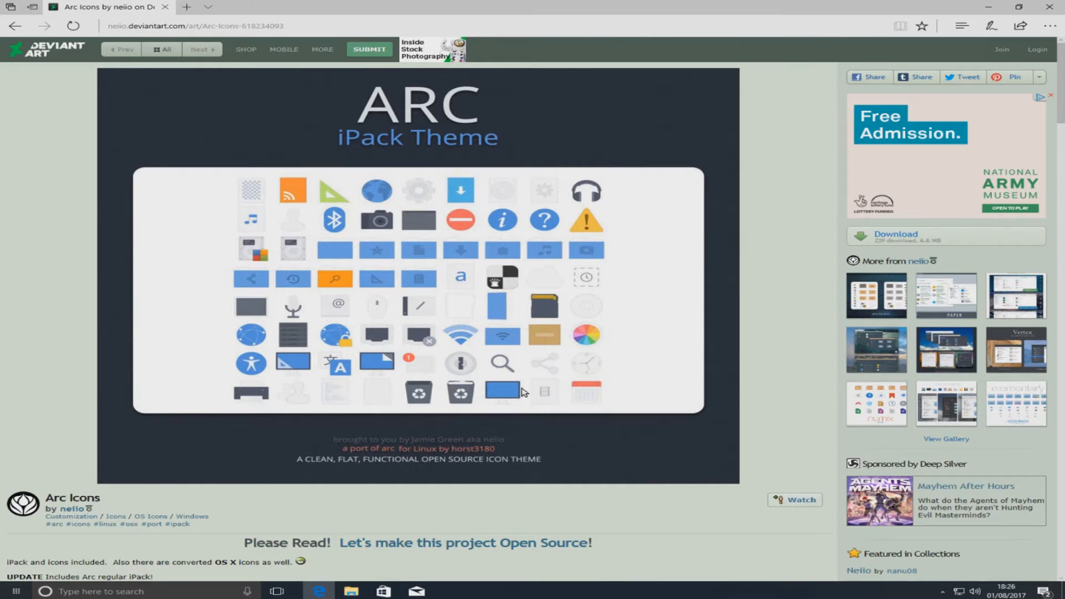
mouse_move(533, 387)
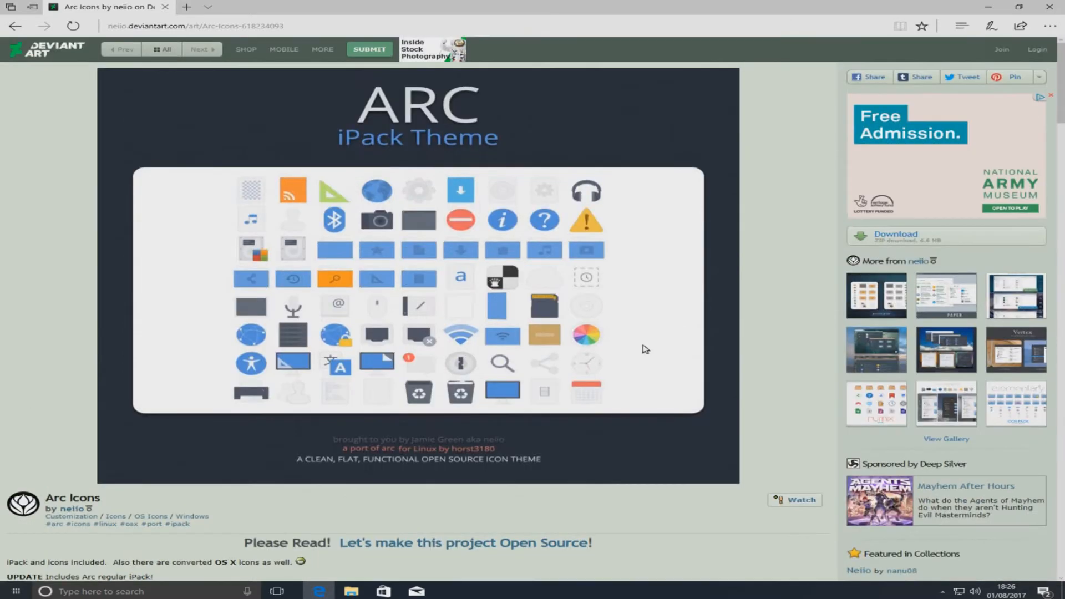
Download the Arc Icons zip from the DeviantArt page and save it to the computer.
scroll(down, 3)
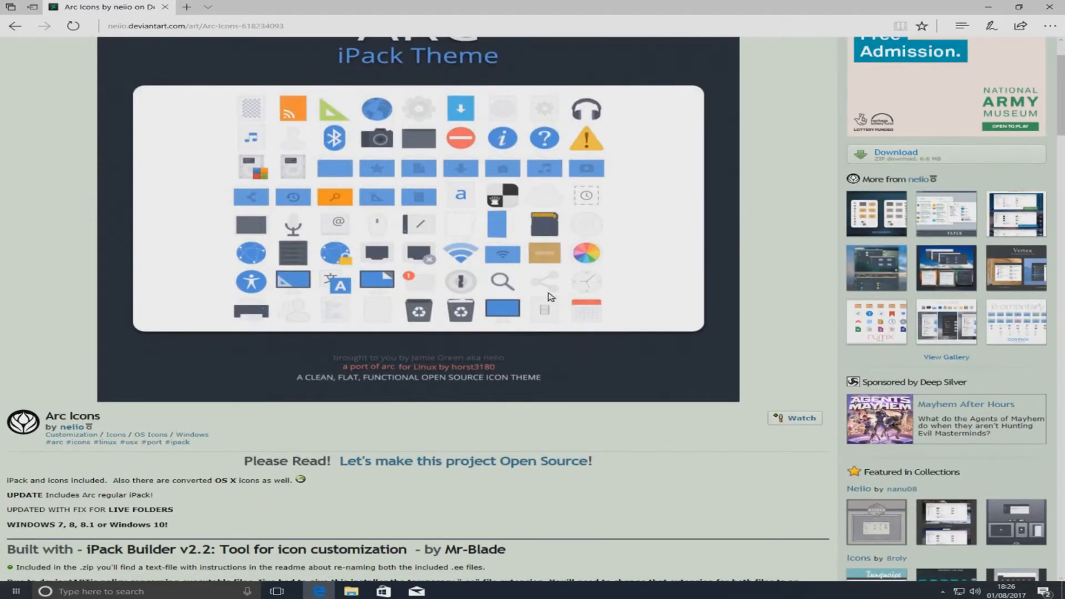
mouse_move(400, 102)
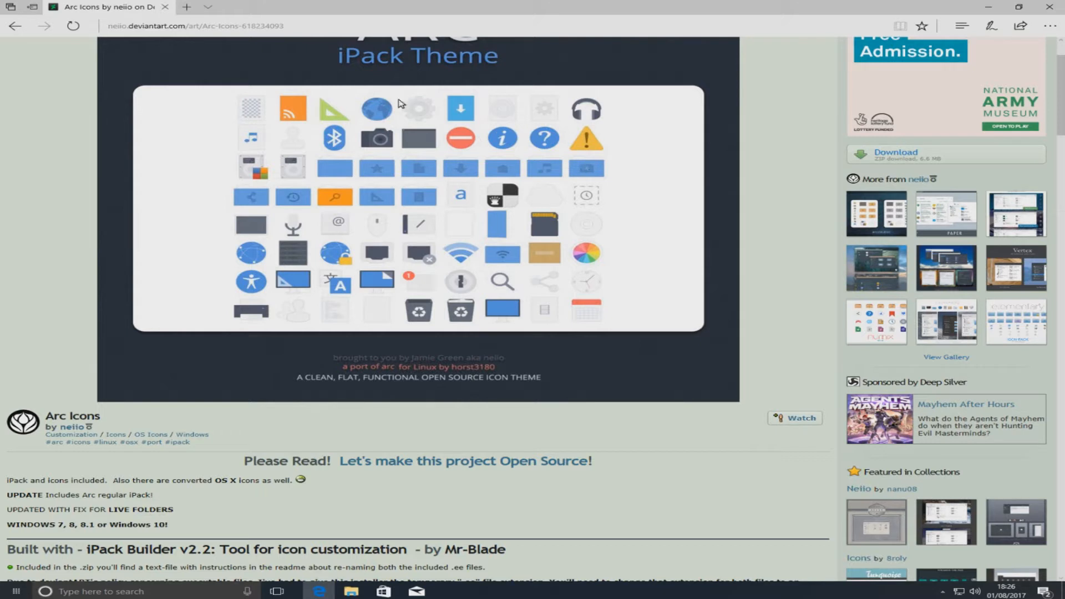
mouse_move(502, 249)
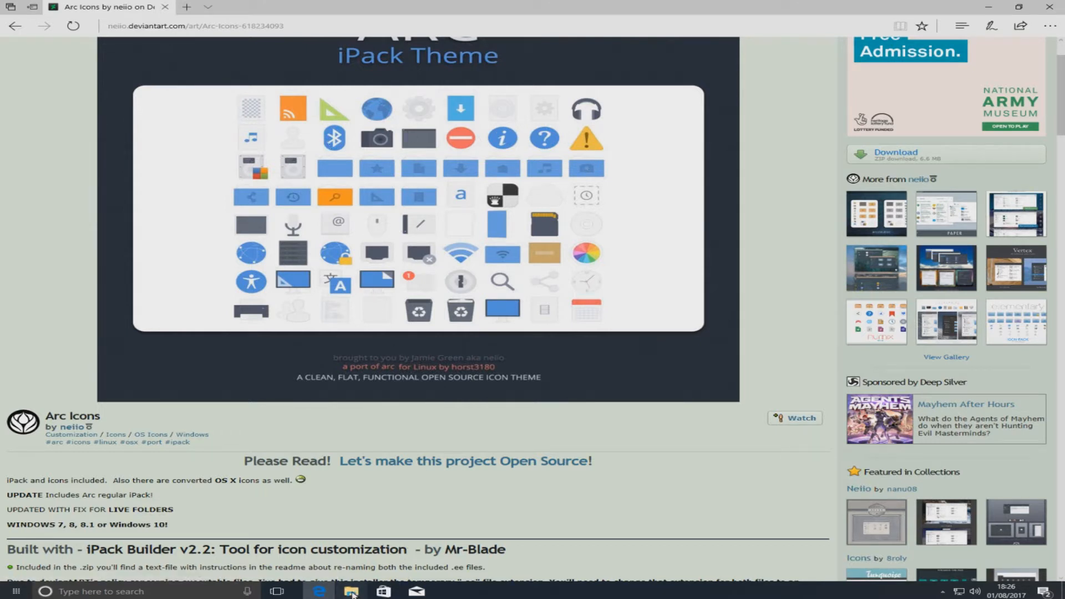
click(351, 591)
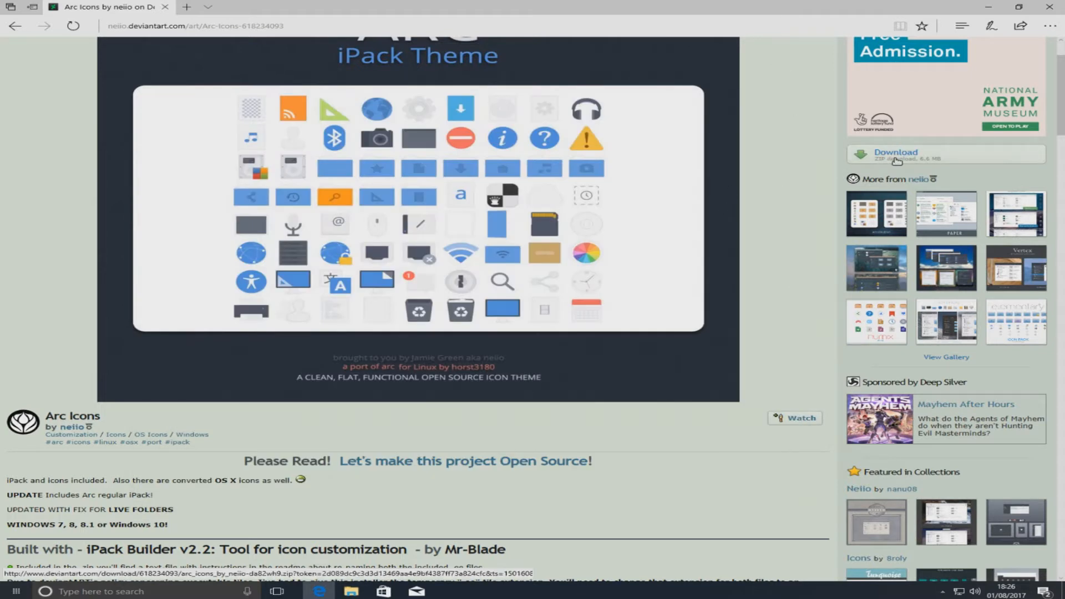
mouse_move(762, 182)
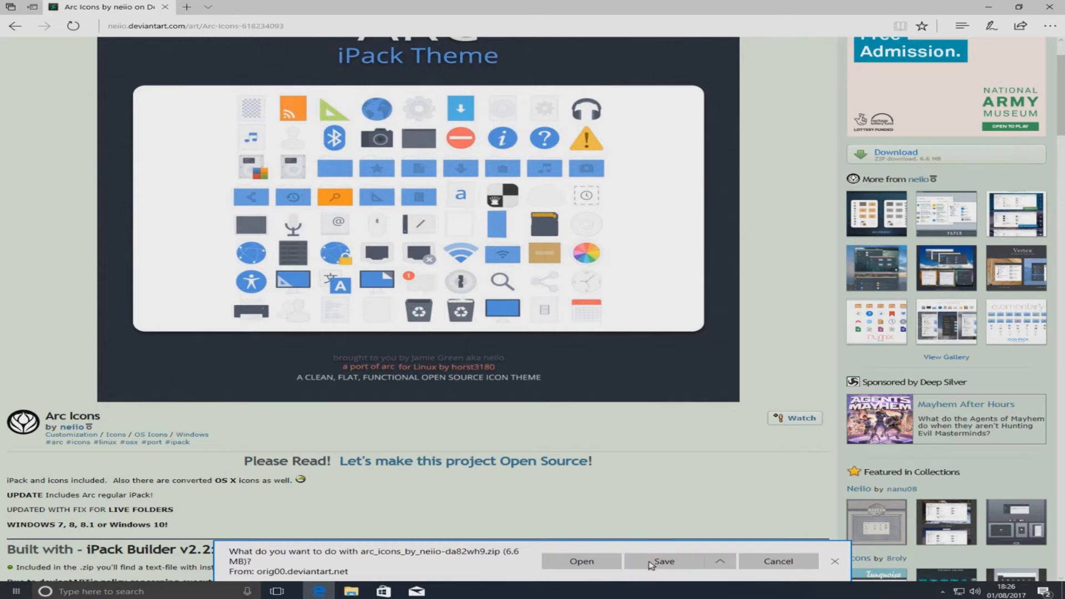
click(664, 561)
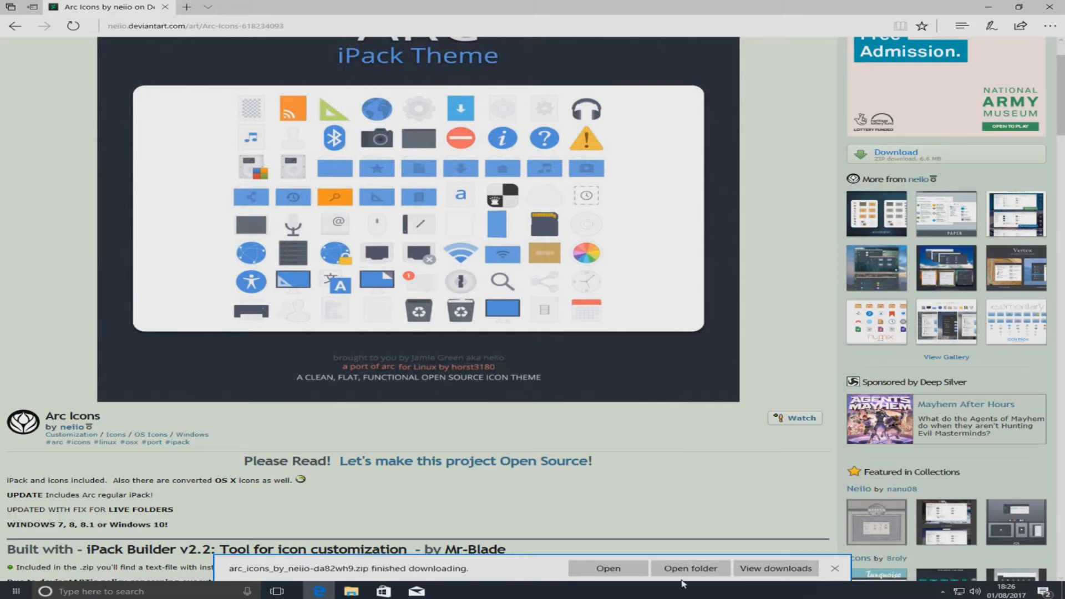
Extract the downloaded Arc icons zip into the suggested folder in Downloads.
click(690, 569)
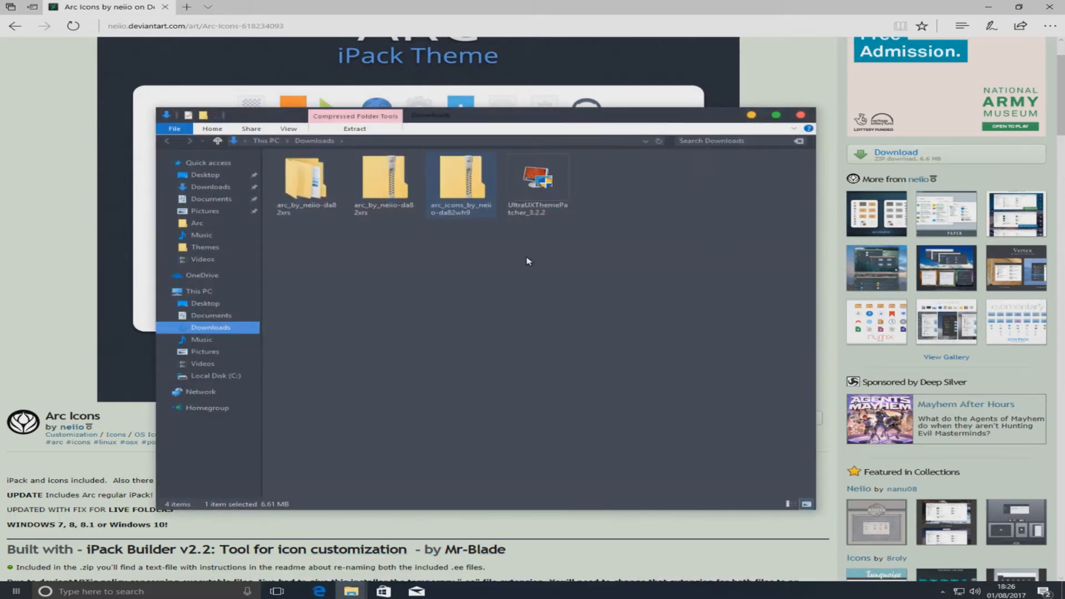
right_click(462, 180)
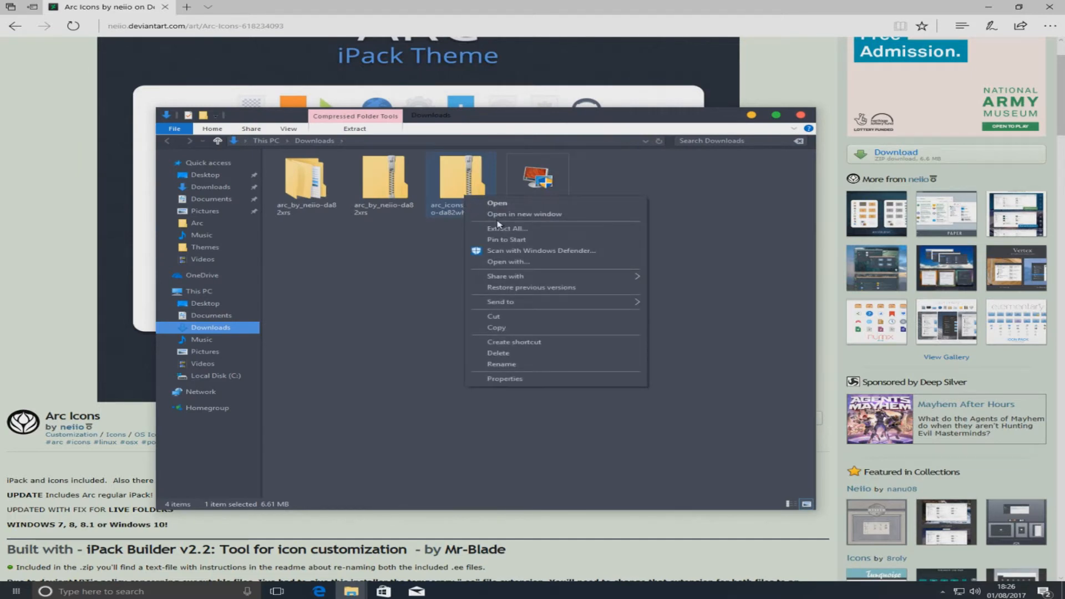
mouse_move(527, 239)
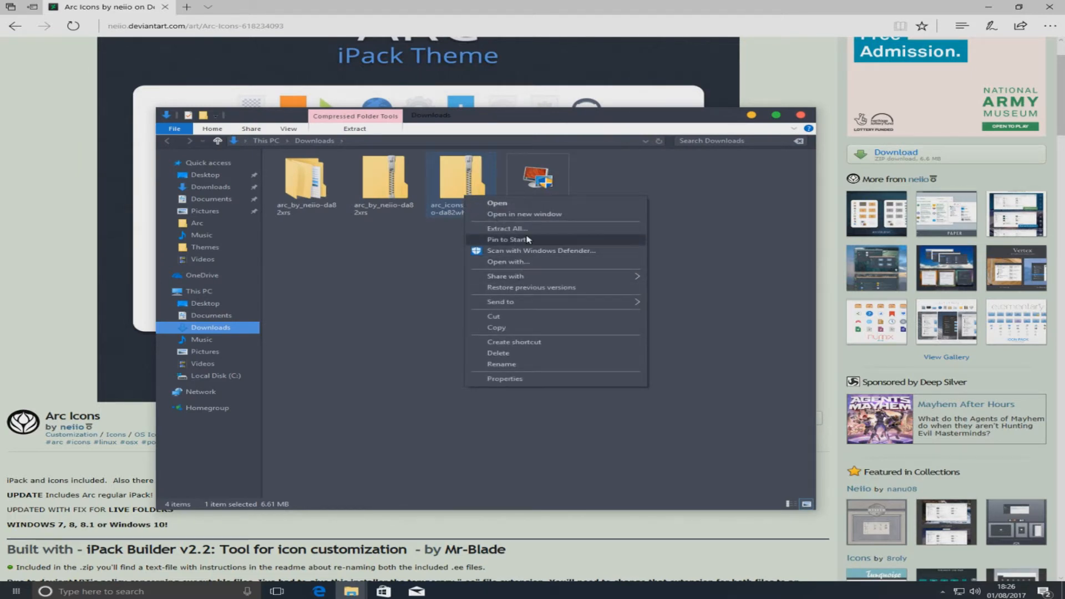
click(507, 228)
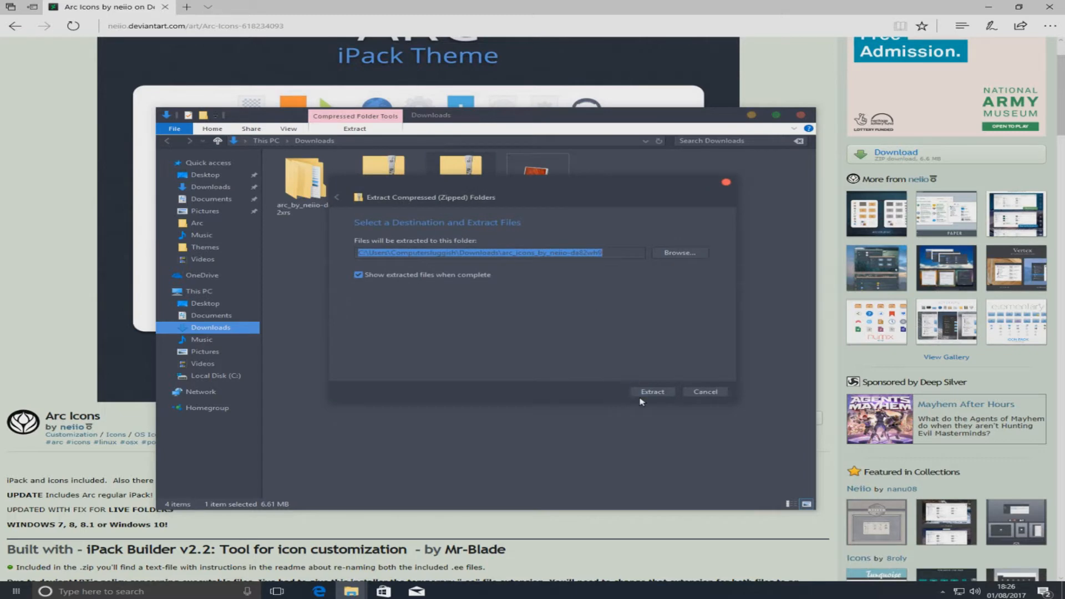
click(650, 392)
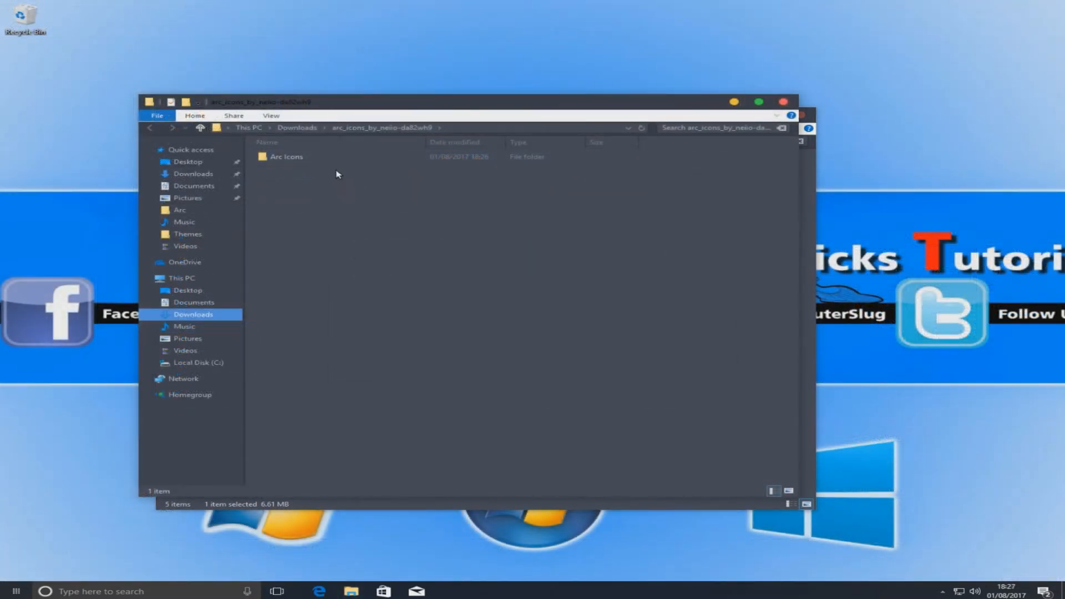
Rename Arc-Regular.ee to Arc-Regular.exe in the Arc Icons folder, accepting the extension warning.
double_click(286, 156)
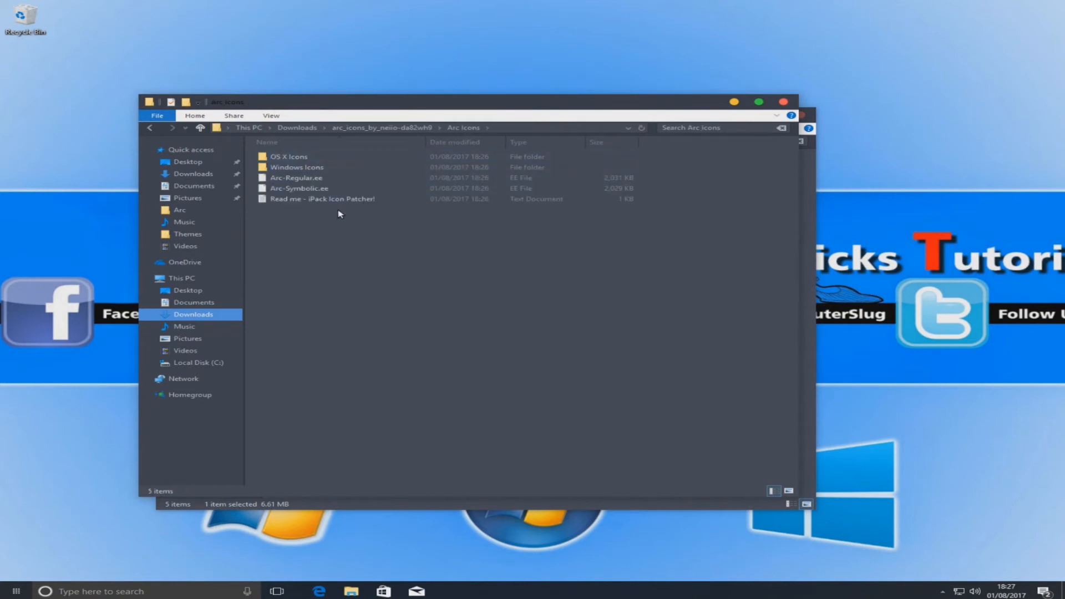
mouse_move(299, 188)
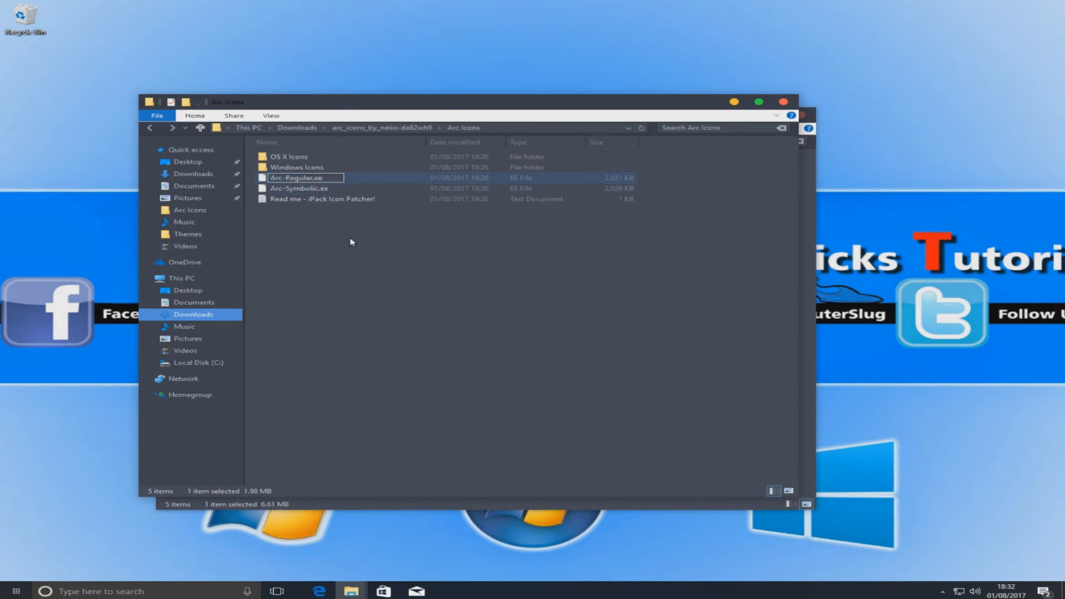
text(x)
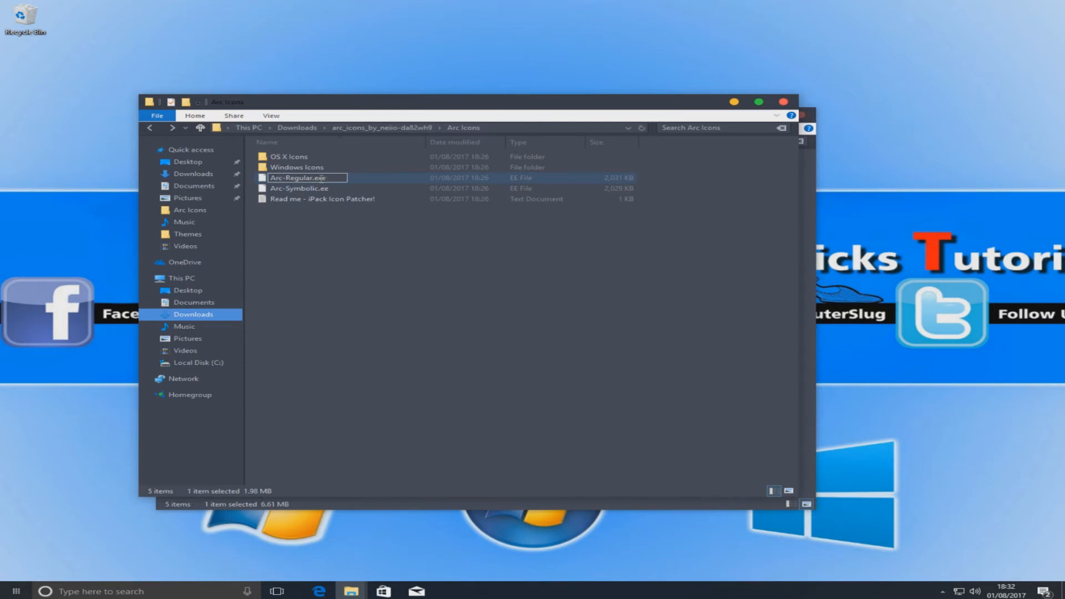
key(Enter)
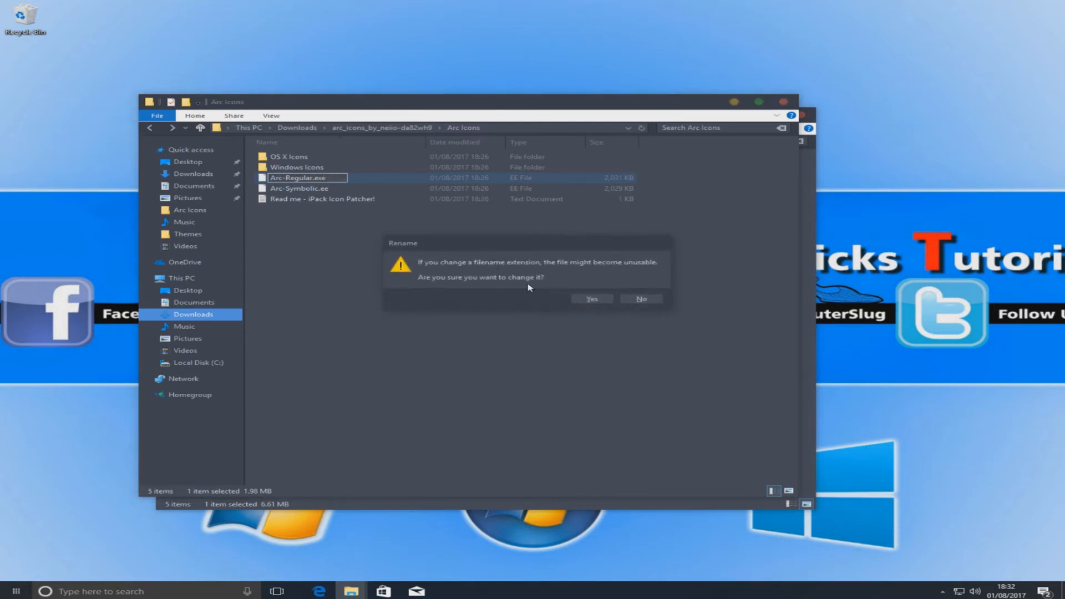
click(591, 300)
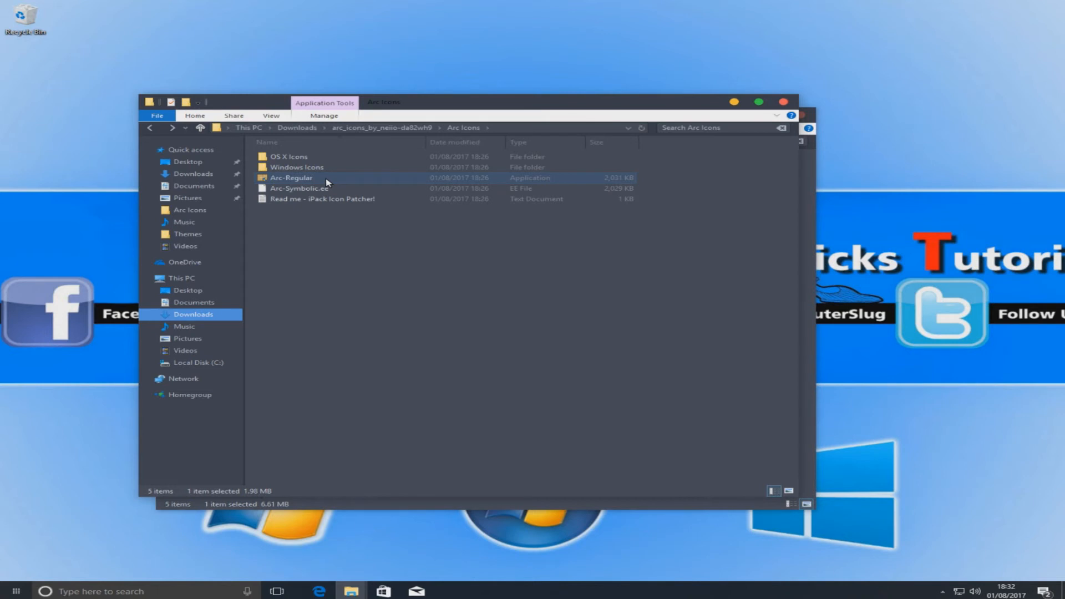
right_click(290, 177)
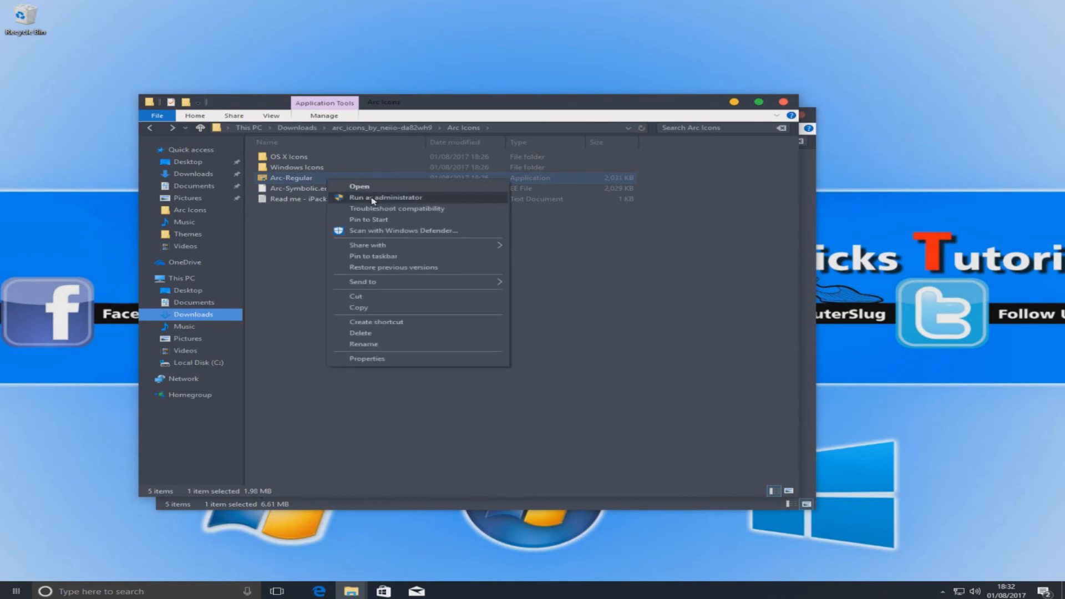
click(386, 197)
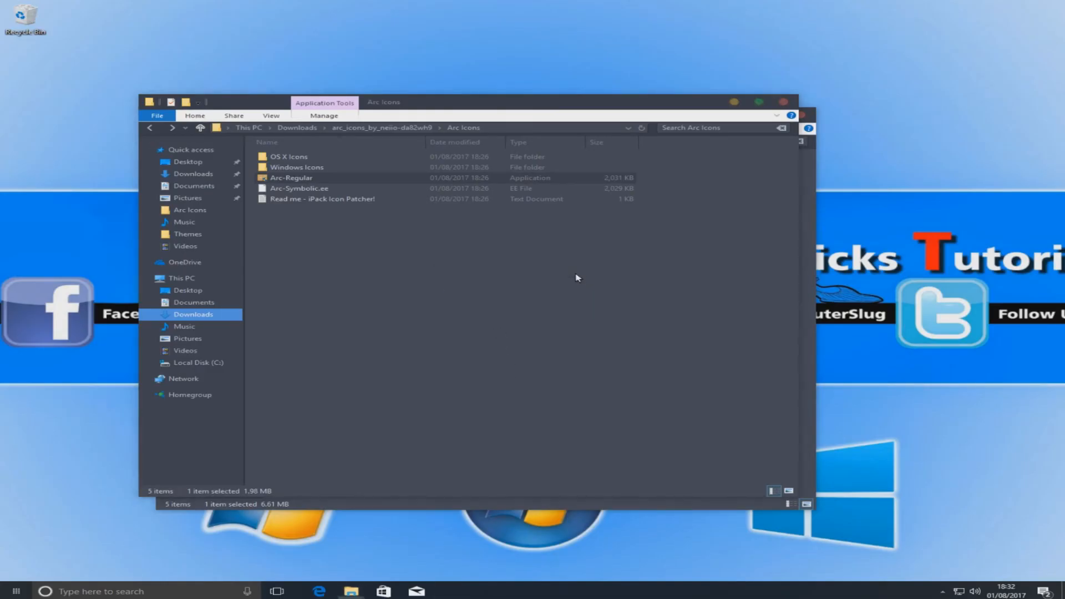
Run Arc-Regular.exe, accept the license, patch all files with a restore point, and close the installer.
double_click(291, 178)
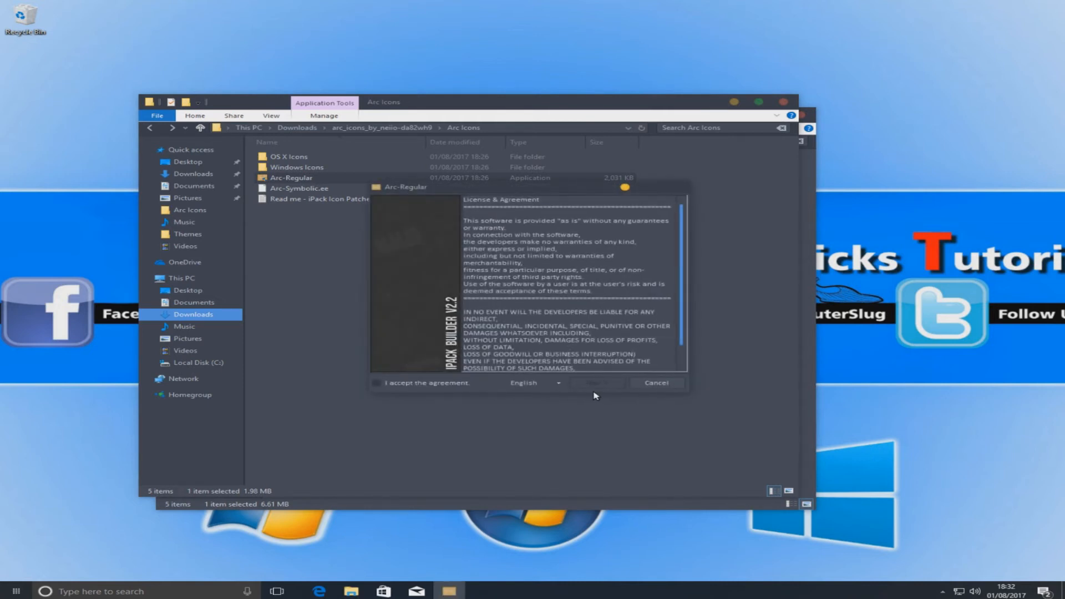
click(376, 382)
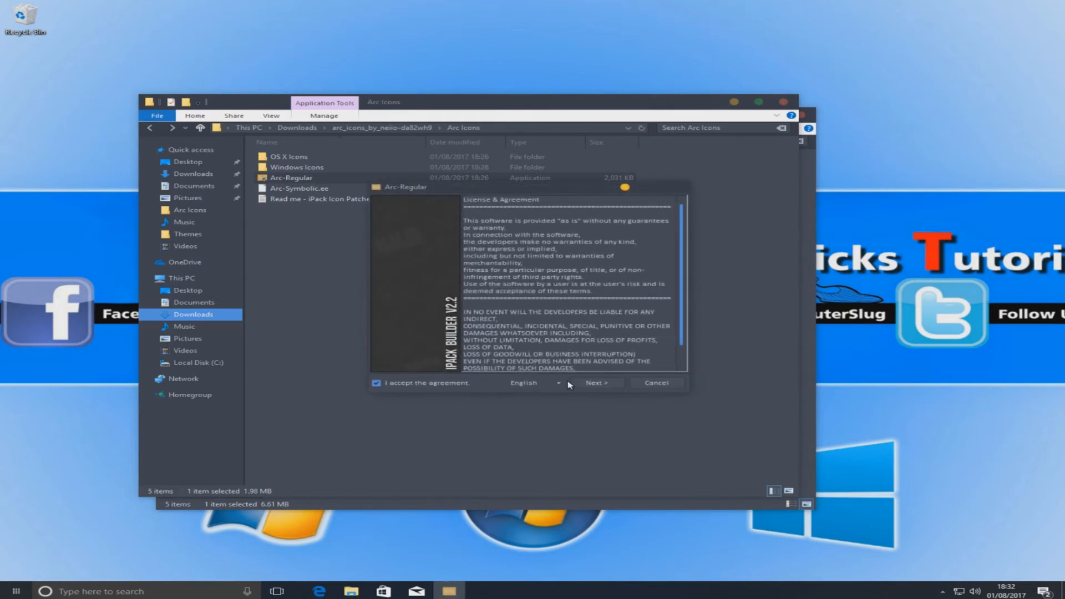
click(597, 383)
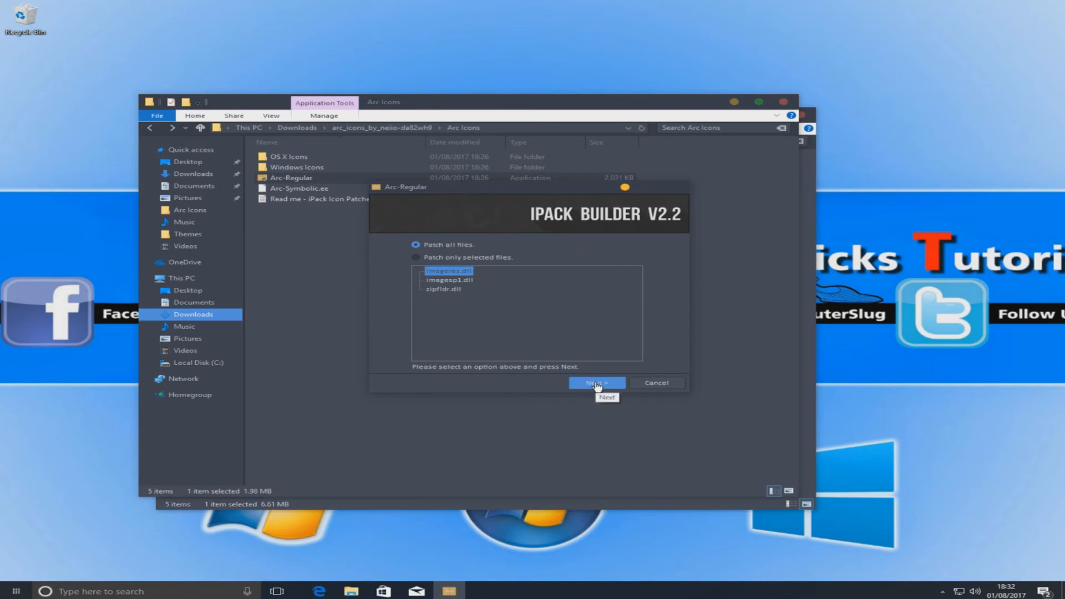
mouse_move(514, 291)
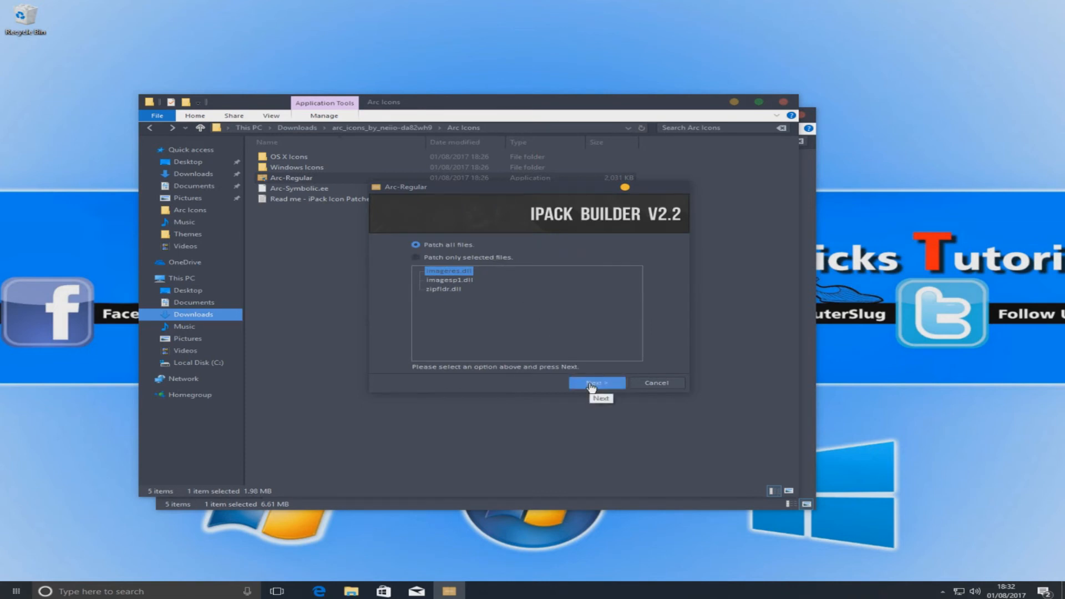
click(596, 382)
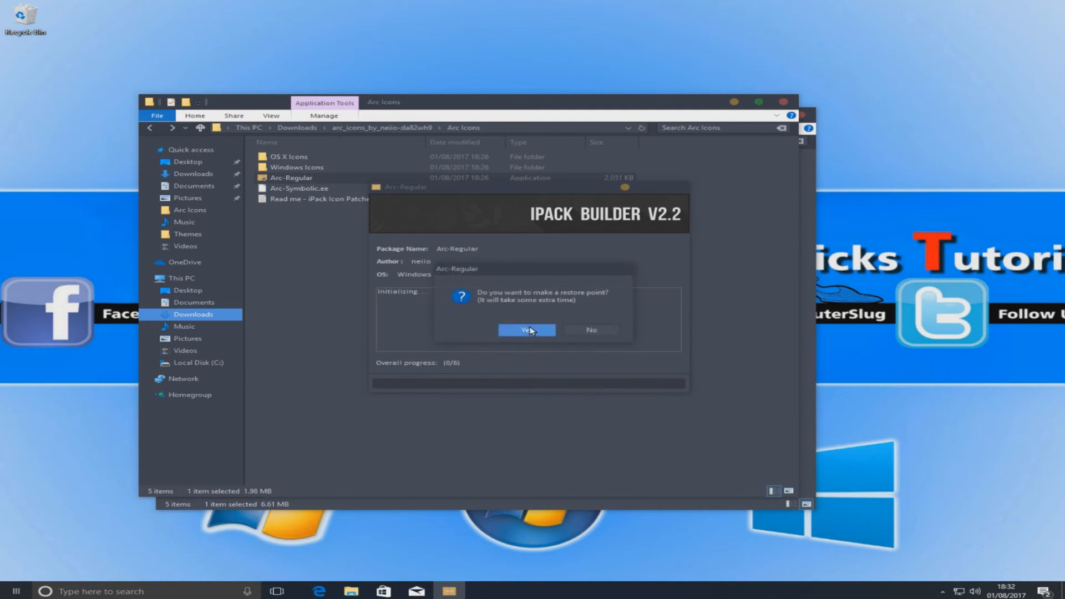
mouse_move(534, 333)
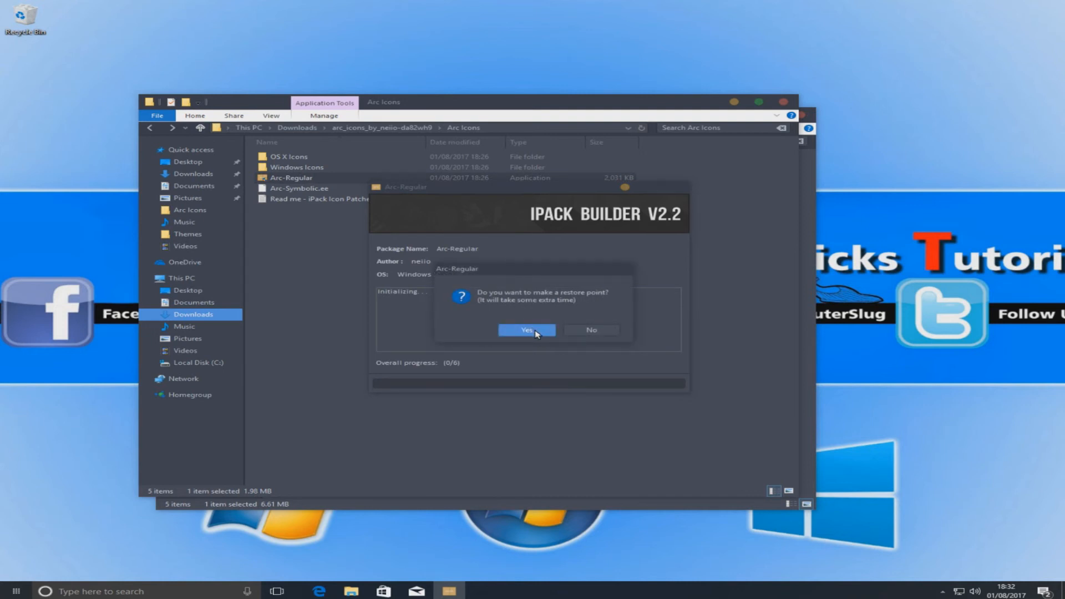
click(527, 330)
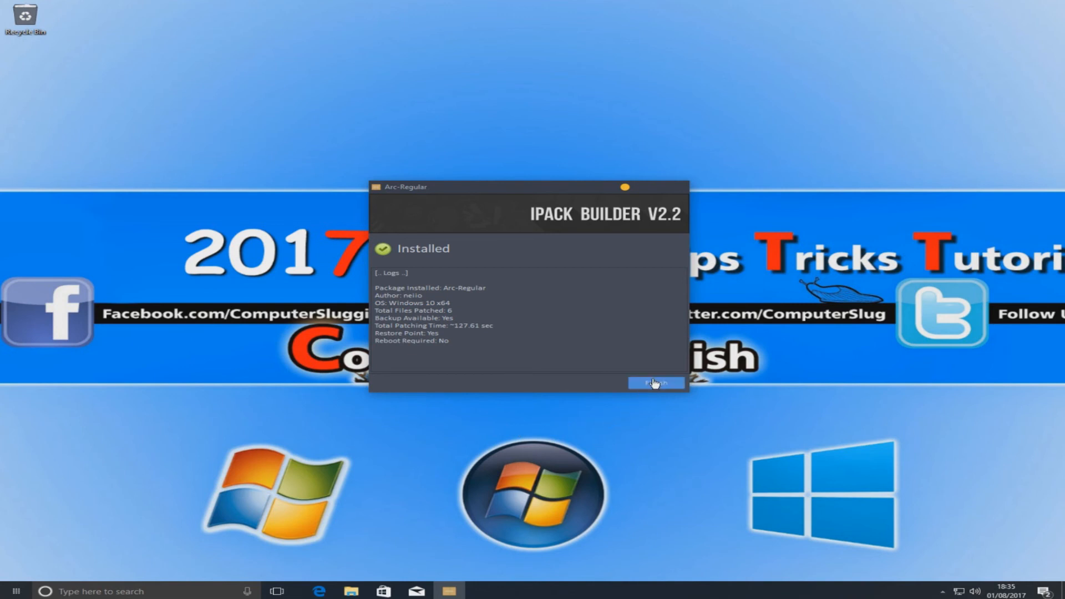
click(655, 383)
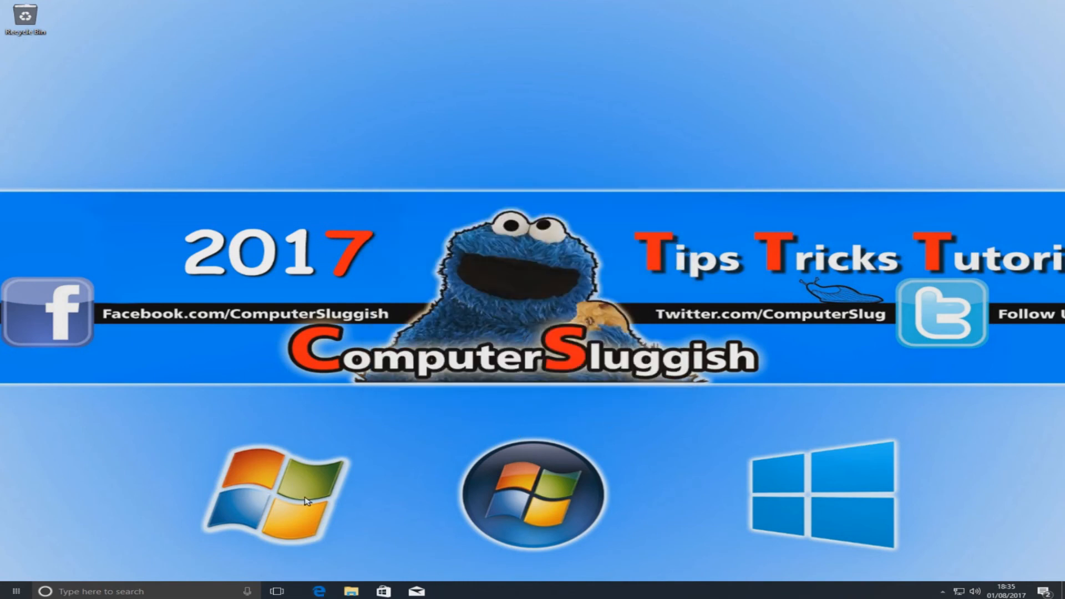
mouse_move(459, 407)
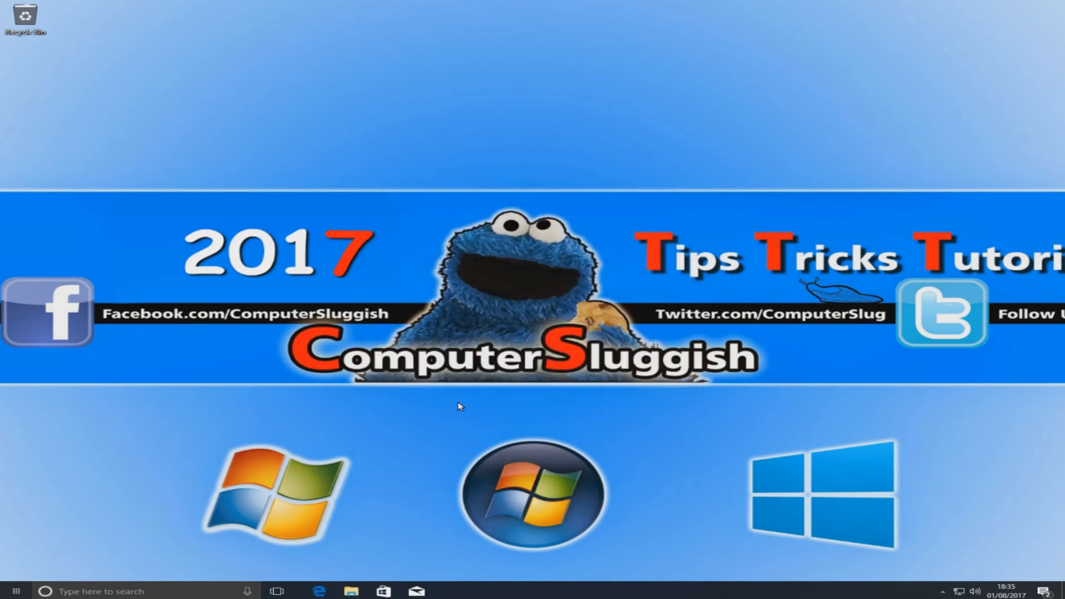
Launch File Explorer from the taskbar to view Quick access with the Arc folder icons.
click(350, 590)
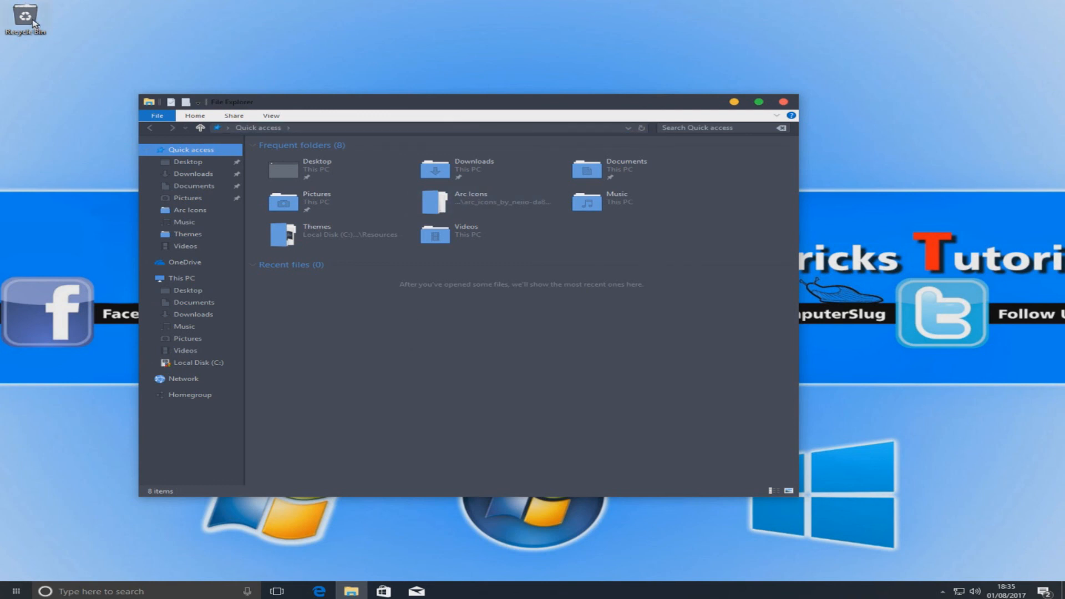
mouse_move(388, 46)
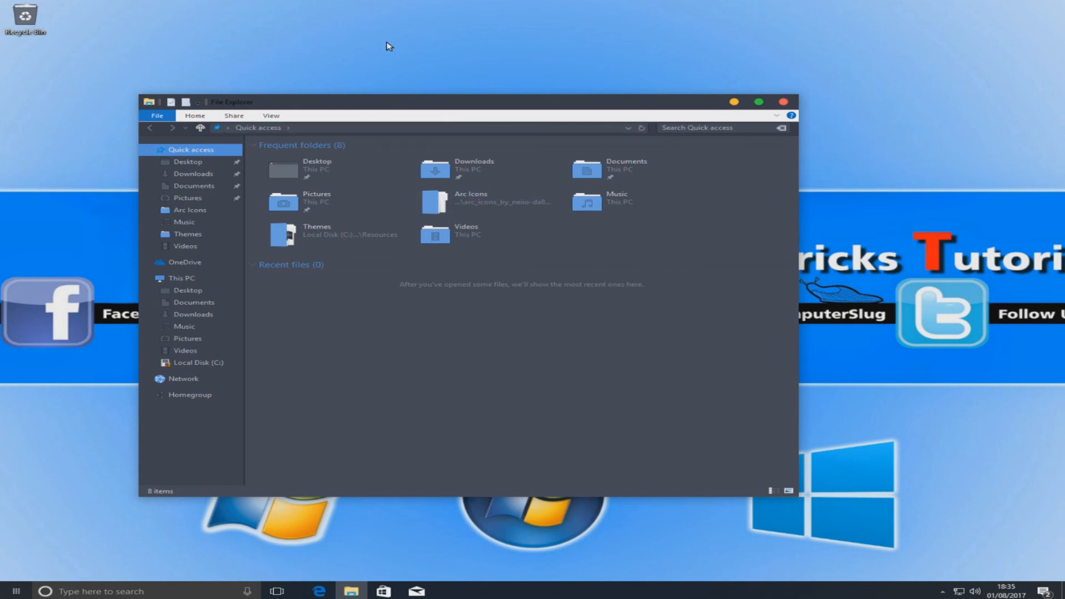